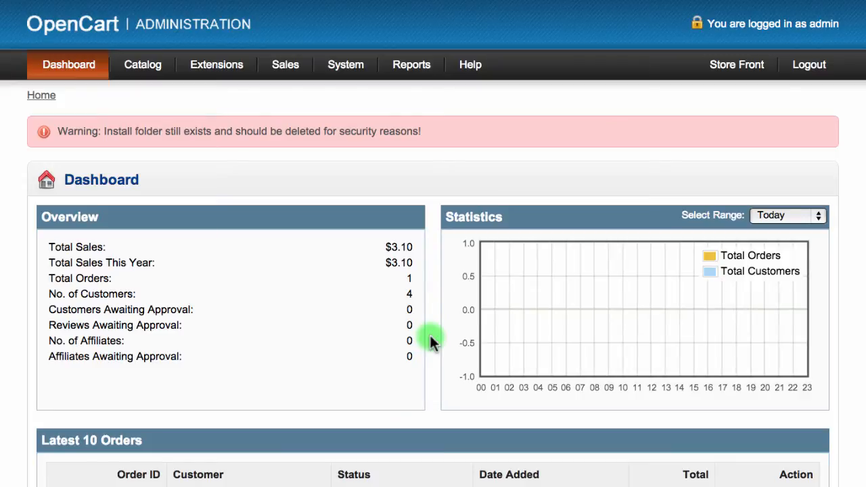
Navigate through Extensions to the OpenBay Pro eBay Overview page
left_click(217, 65)
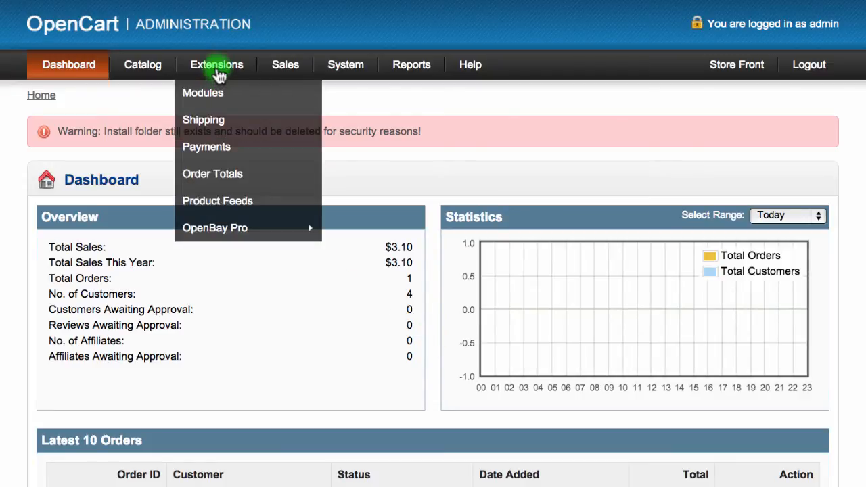
mouse_move(214, 228)
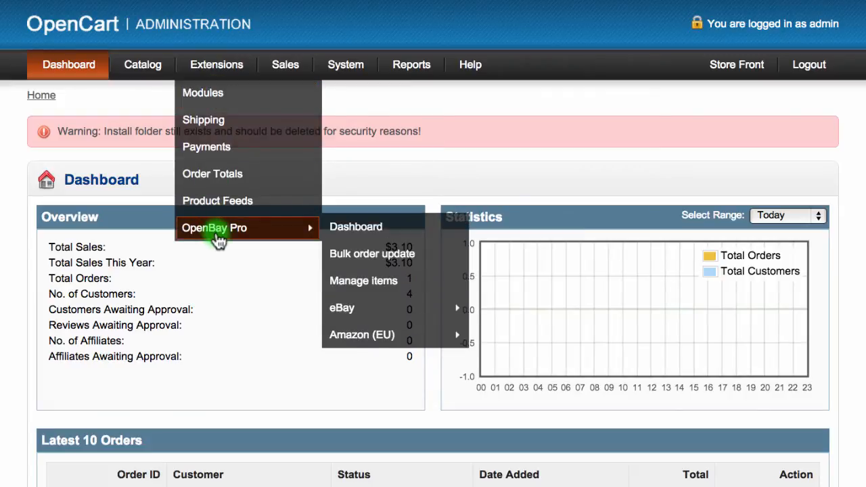
mouse_move(341, 309)
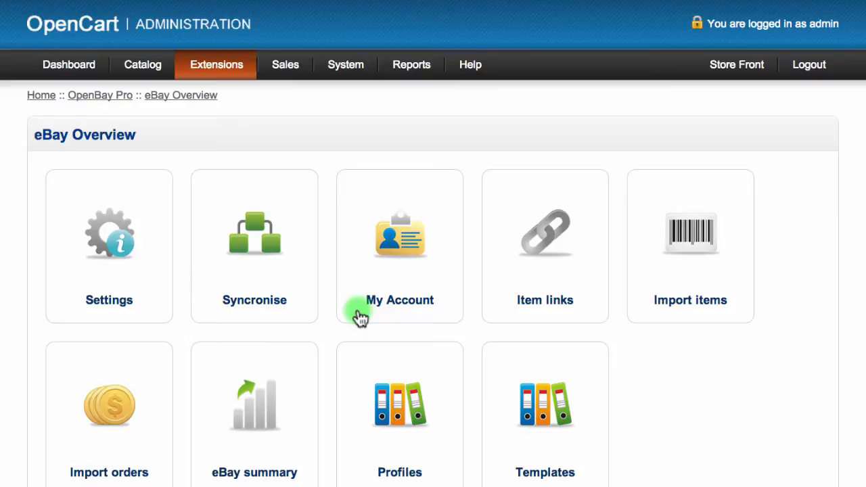
Choose the Import items tile to reach the eBay Item import page
left_click(690, 247)
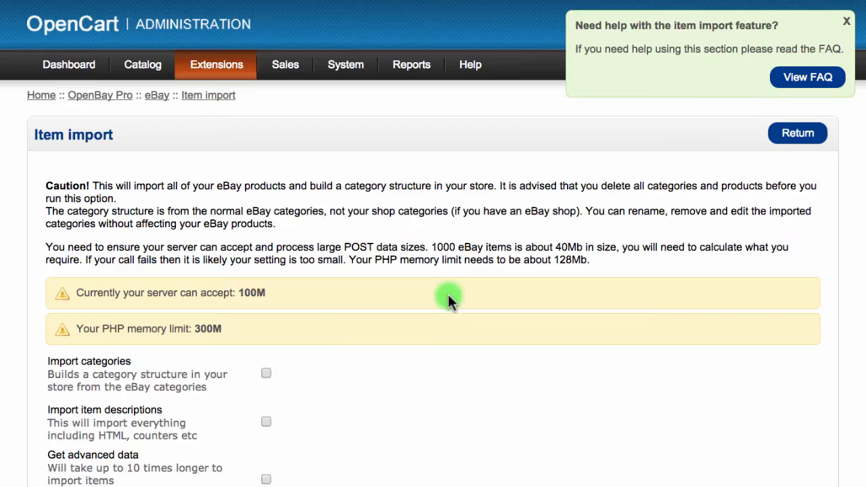
mouse_move(417, 312)
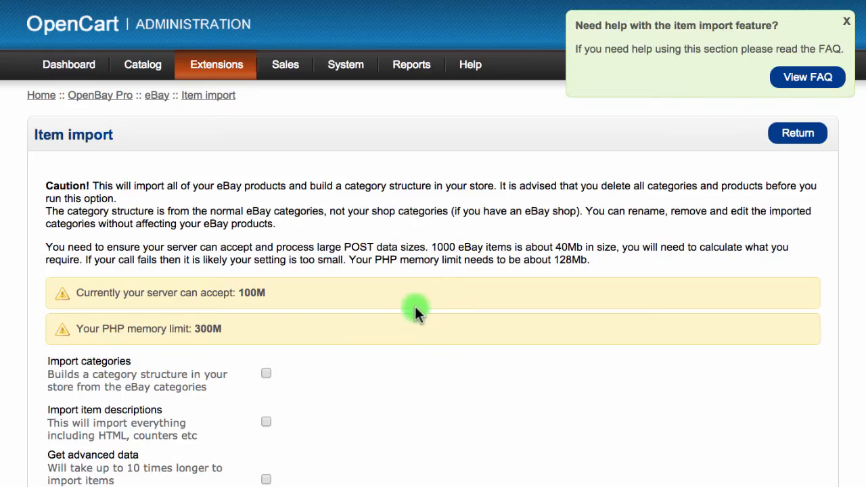
mouse_move(393, 329)
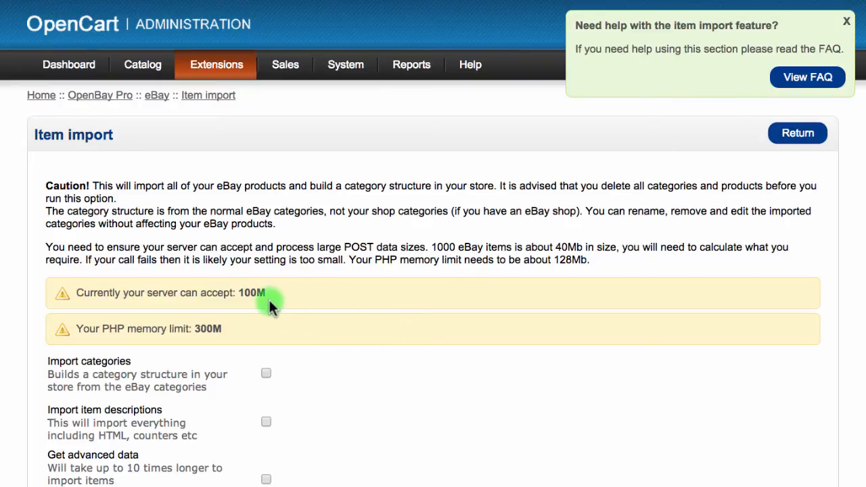
mouse_move(232, 339)
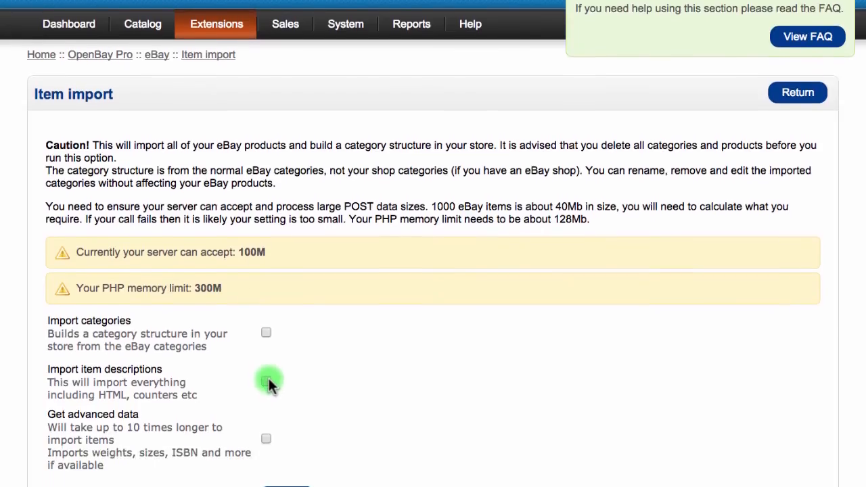
Trigger the eBay item import with all import option checkboxes left unticked
scroll("down", 3)
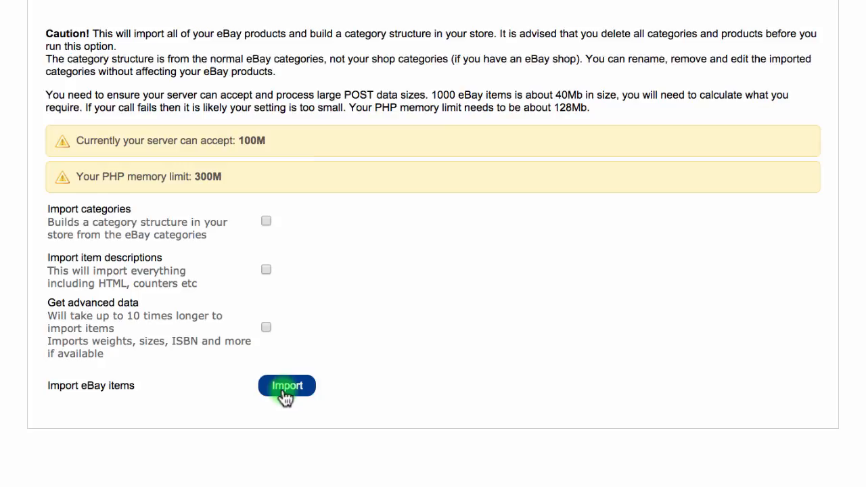
left_click(142, 65)
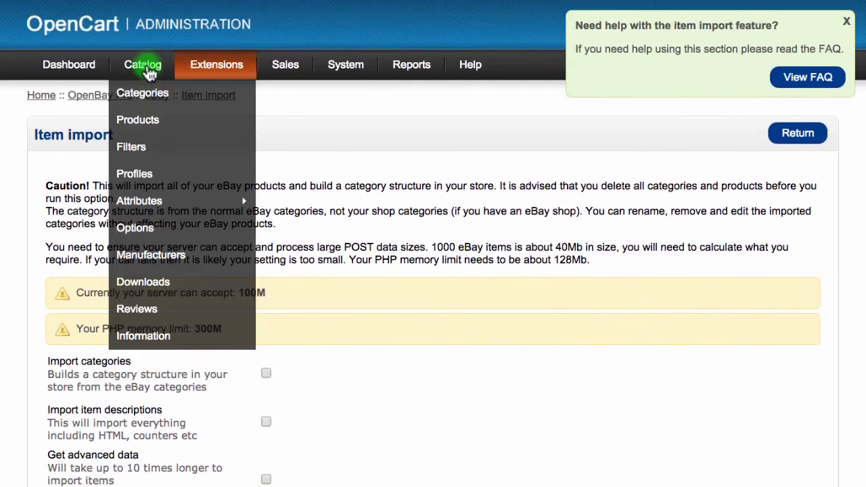
mouse_move(138, 119)
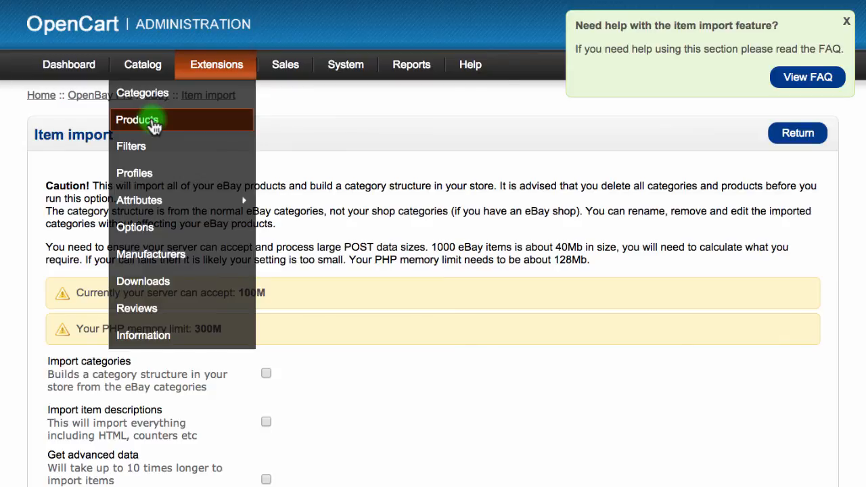
Show the Catalog Products list with the imported eBay test products
left_click(137, 119)
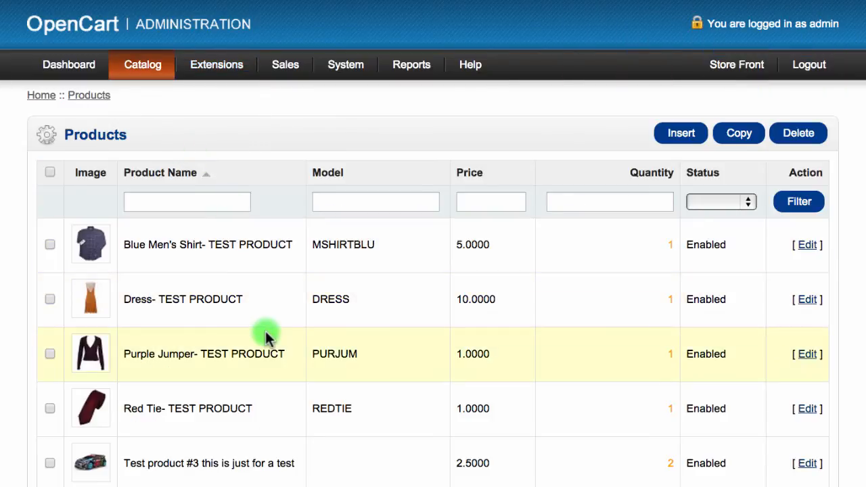